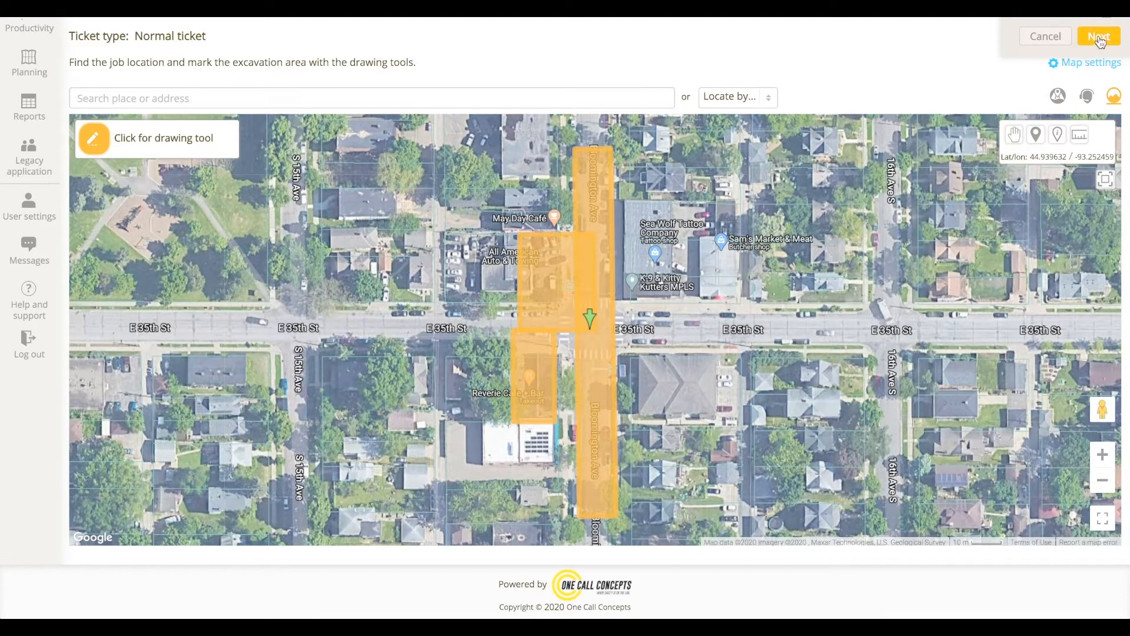
# Step: Submit Job A's mapped area and continue to the three split ticket forms
pyautogui.click(1098, 36)
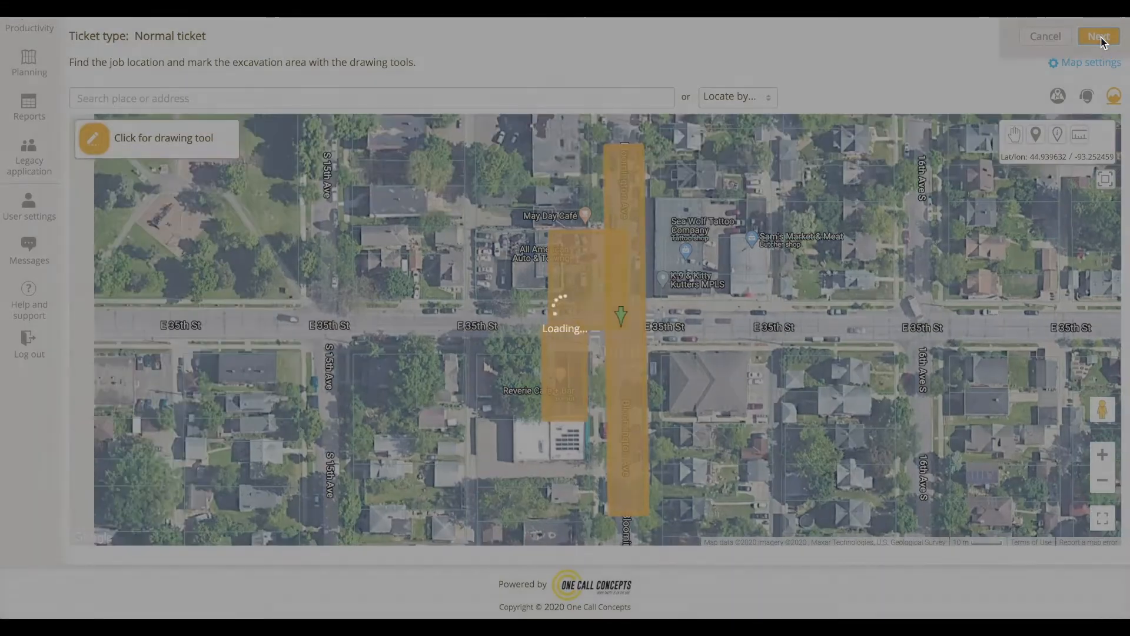
pyautogui.click(1099, 36)
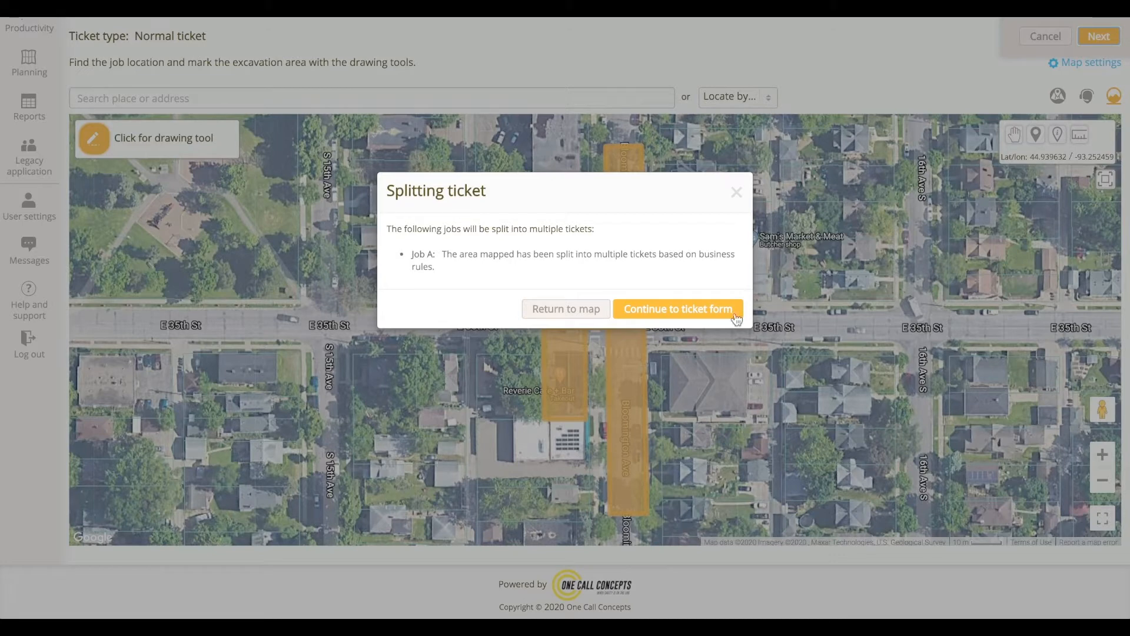
pyautogui.click(677, 308)
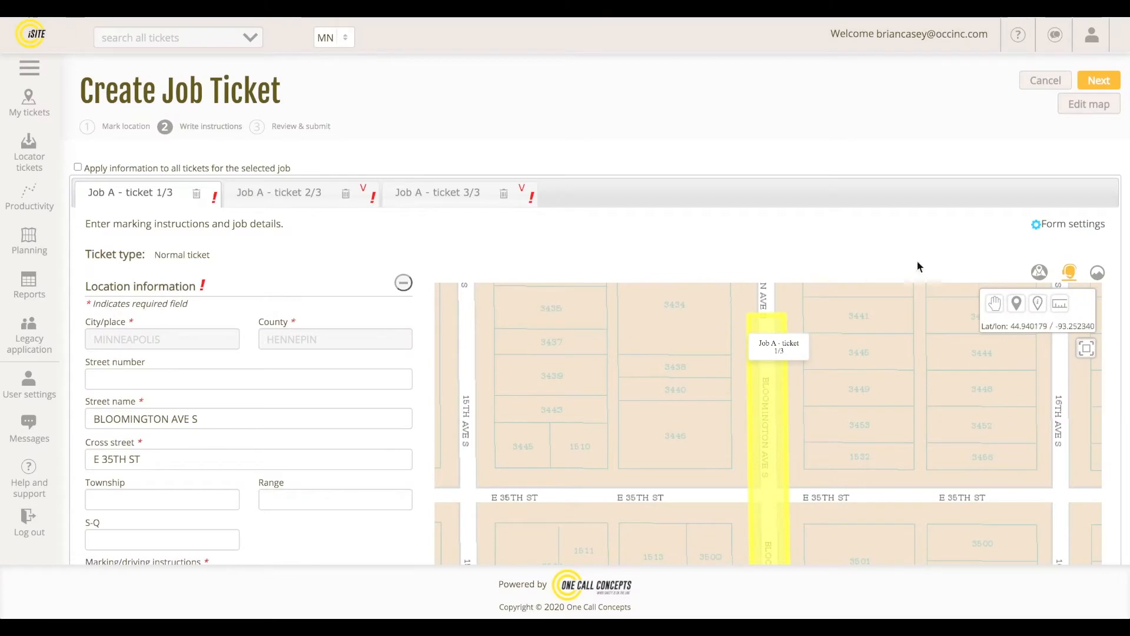
# Step: Show ticket 1/3's Bloomington Ave S strip on the satellite map
pyautogui.scroll(-3)
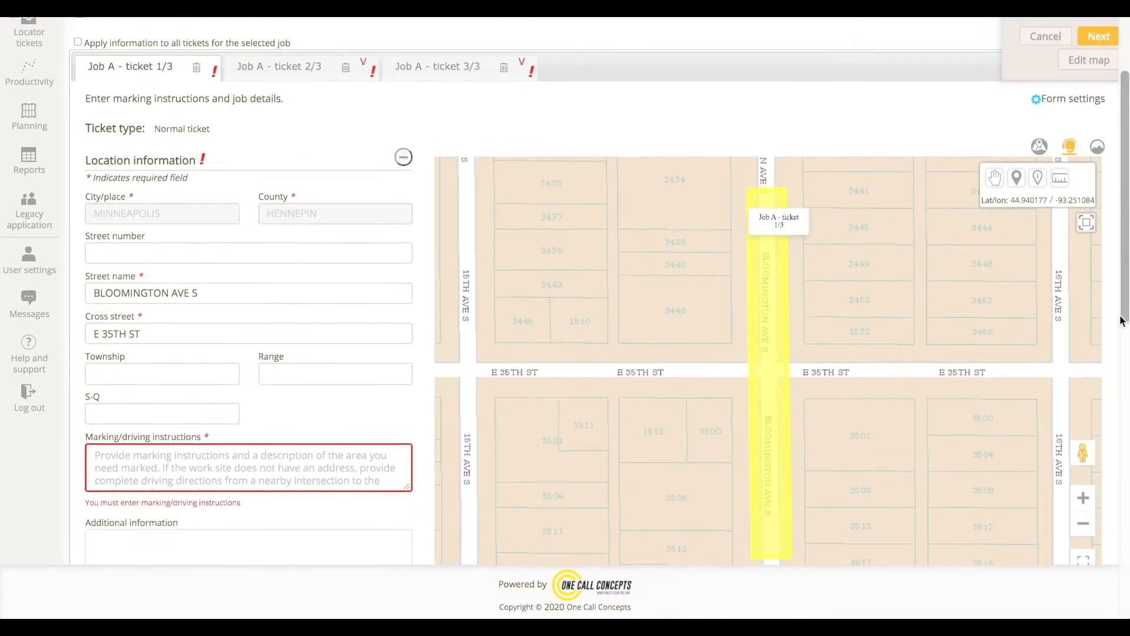
pyautogui.click(1097, 146)
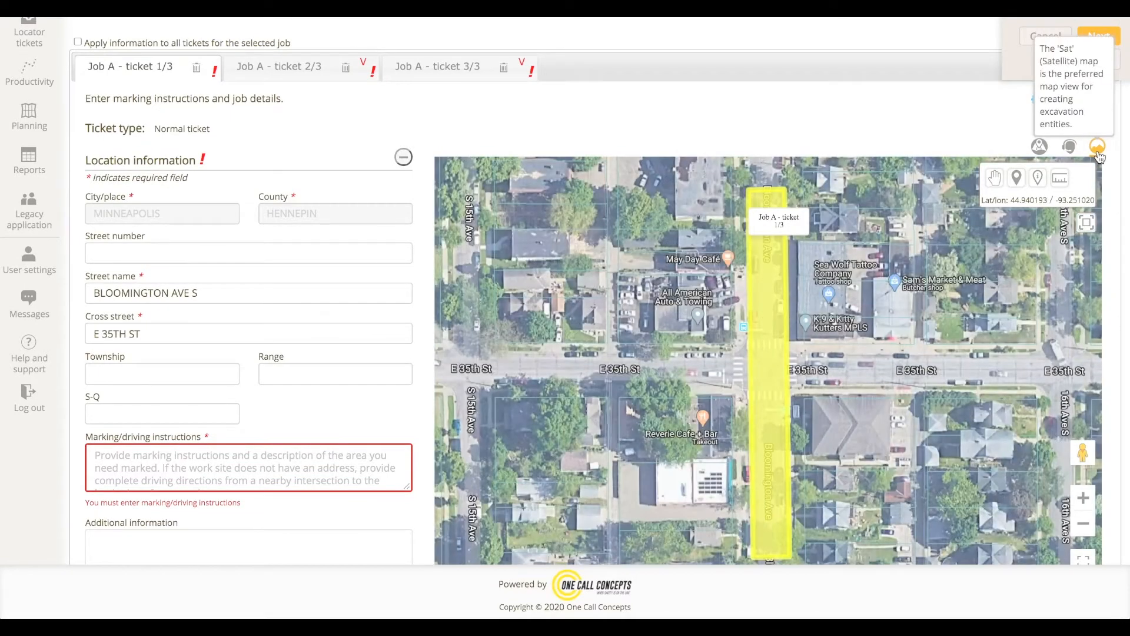
pyautogui.moveTo(534, 157)
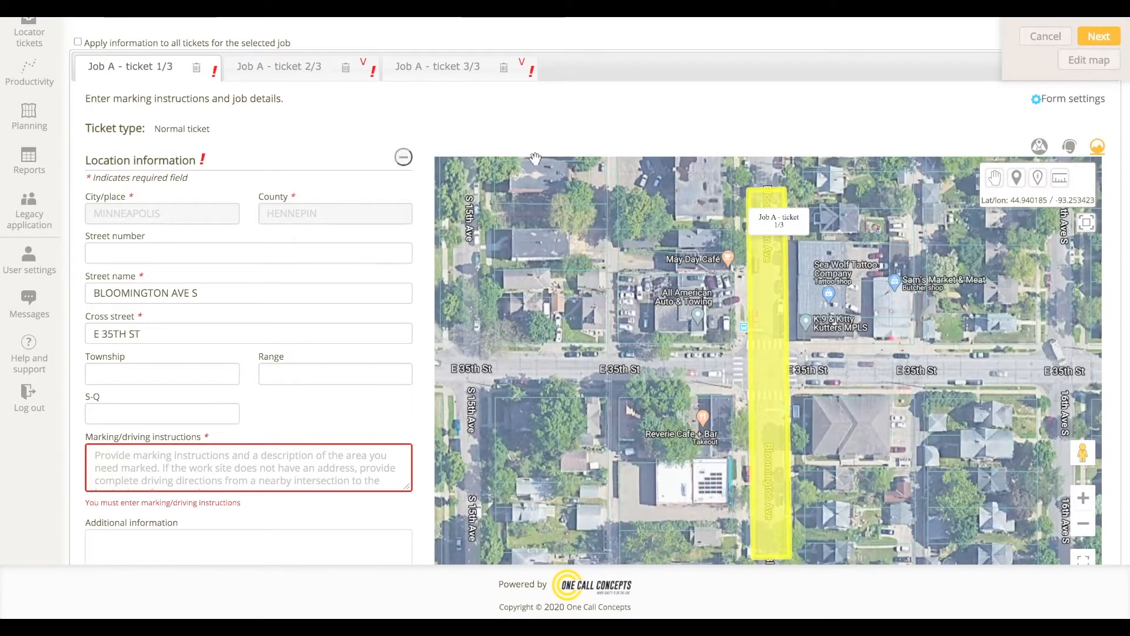
pyautogui.moveTo(248, 86)
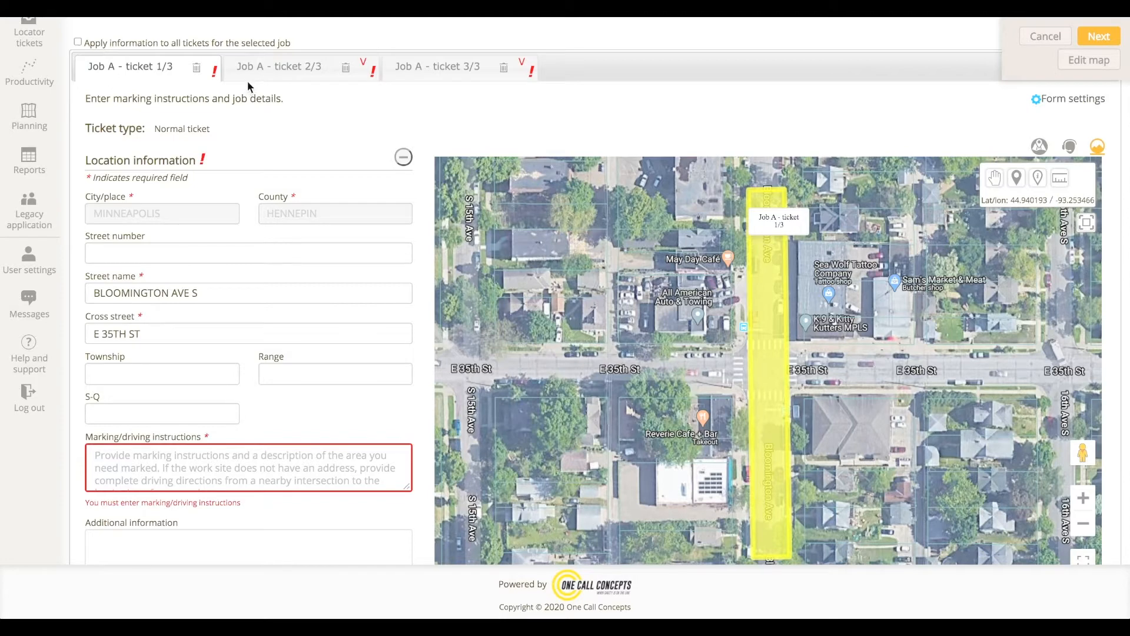
pyautogui.moveTo(293, 88)
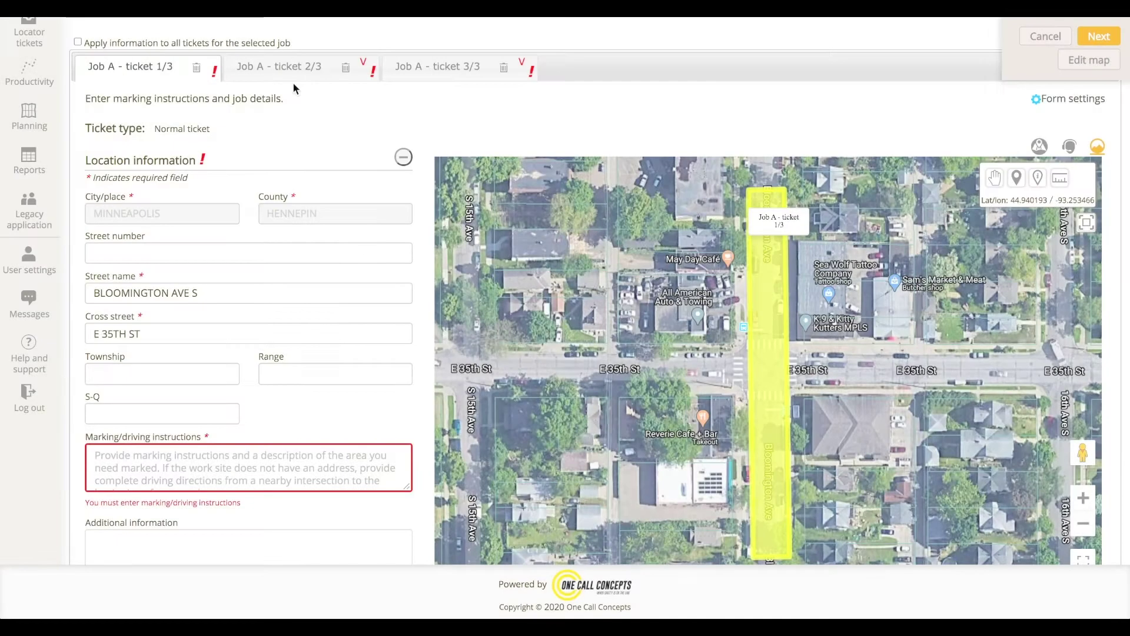
# Step: Review Job A tickets 2/3 and 3/3, then return to the job map
pyautogui.click(279, 65)
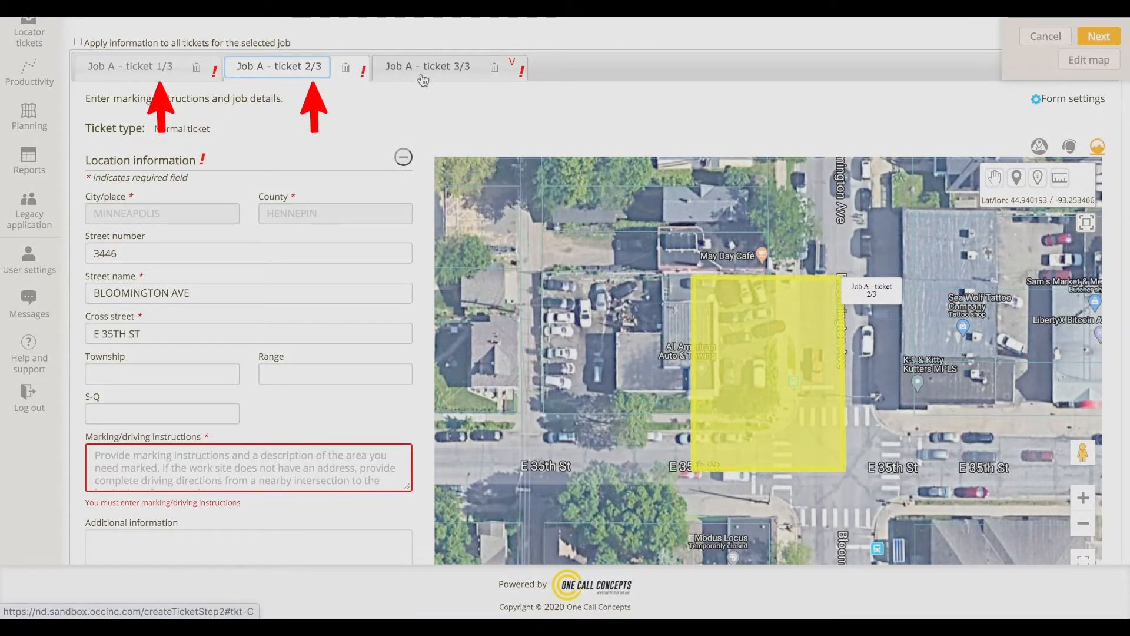
pyautogui.click(426, 66)
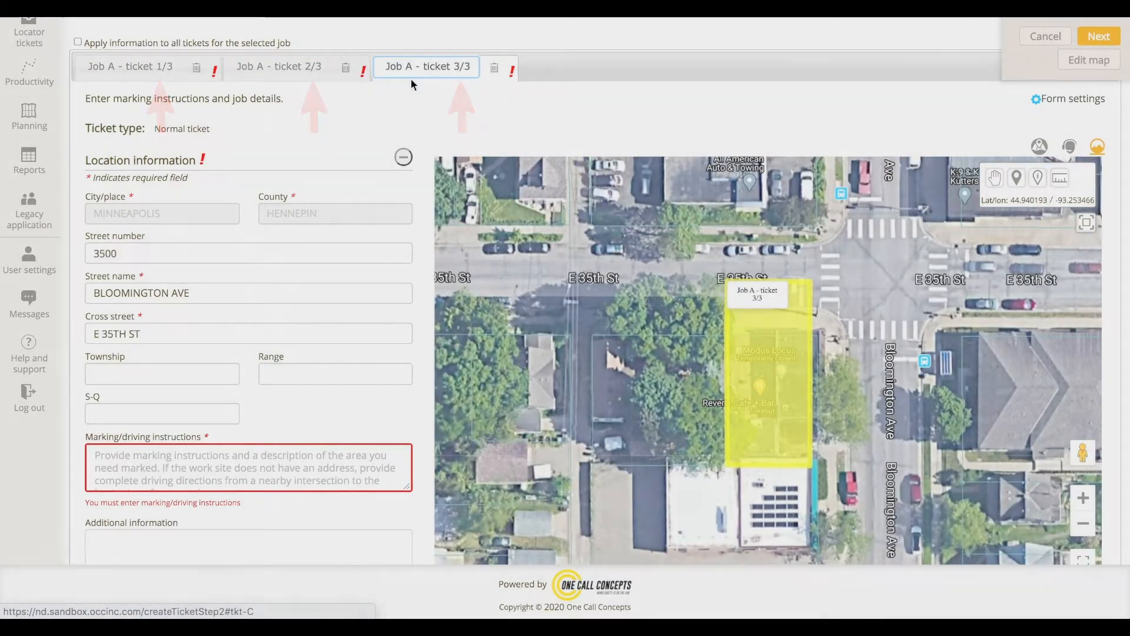
pyautogui.click(129, 67)
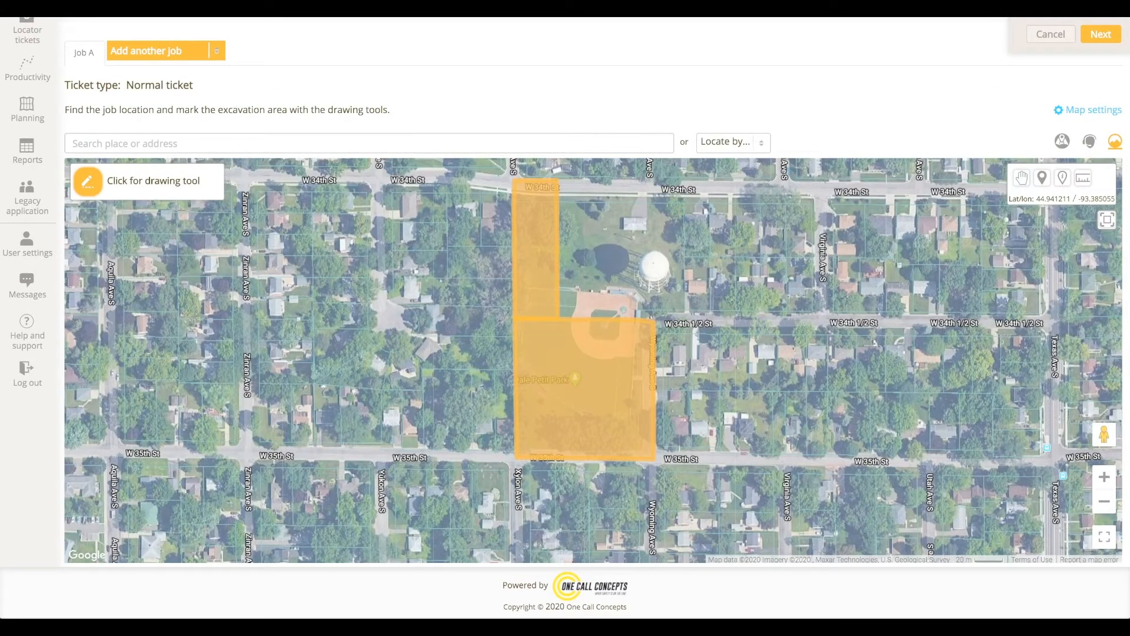
pyautogui.moveTo(328, 100)
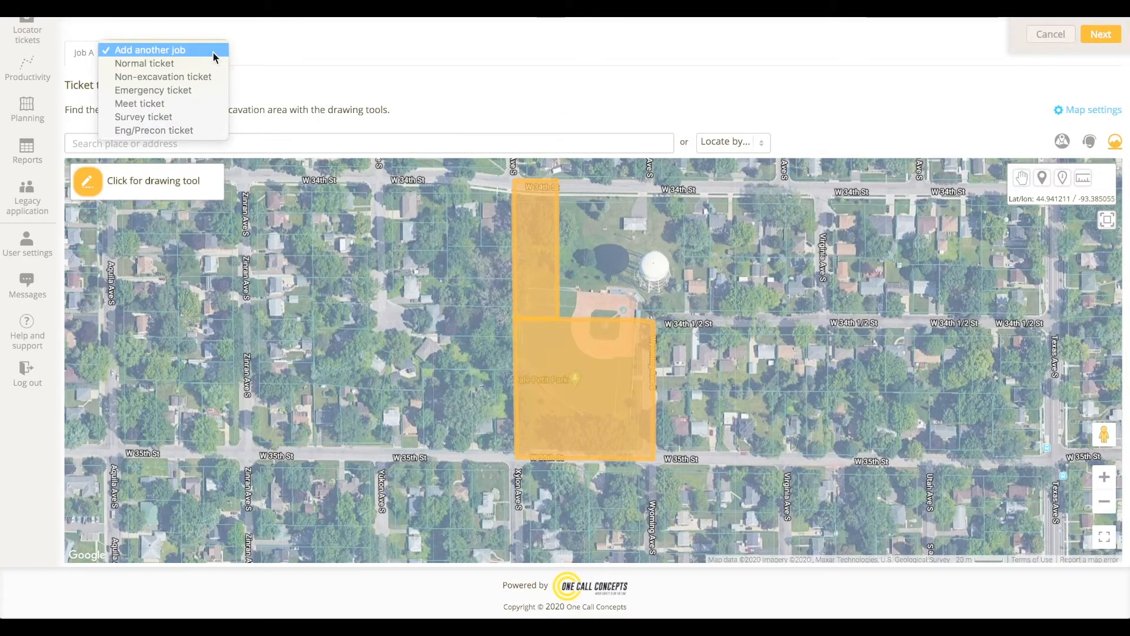
# Step: Add Job B as a normal ticket and draw its strip along W 35th St
pyautogui.click(144, 63)
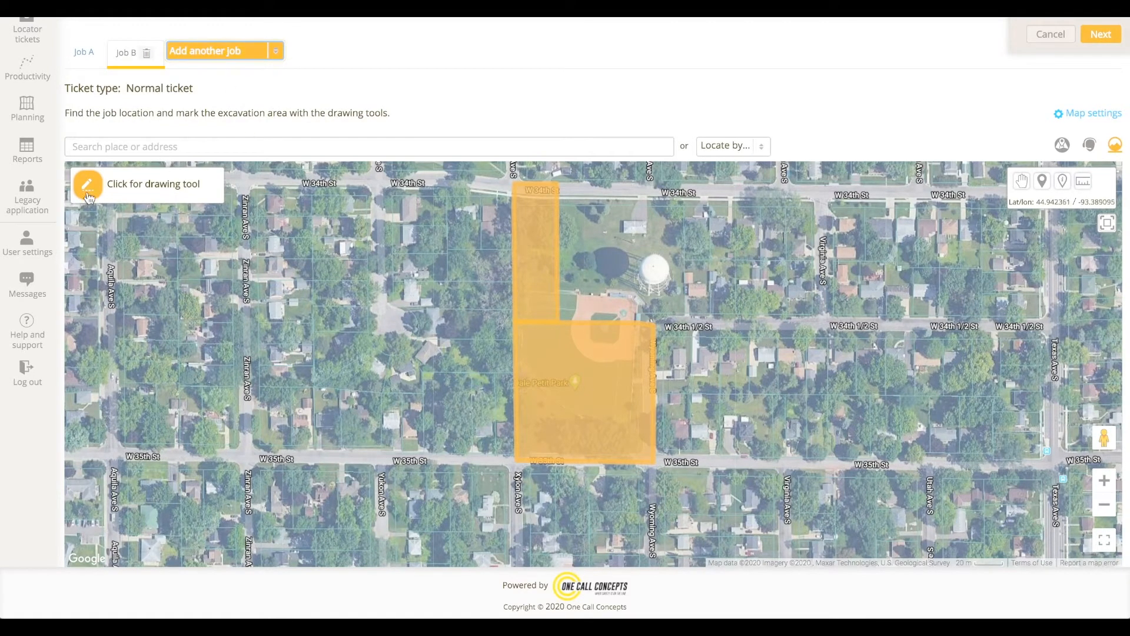
pyautogui.click(87, 183)
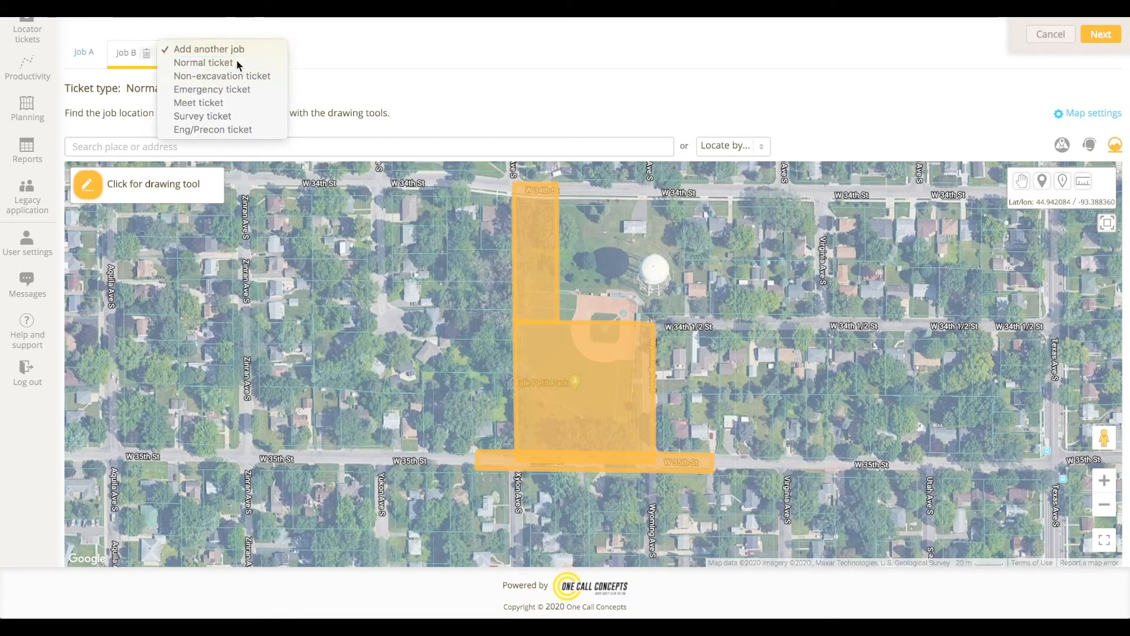
# Step: Add Job C with a radius excavation at W 35th St and Wyoming Ave S, then submit
pyautogui.click(209, 49)
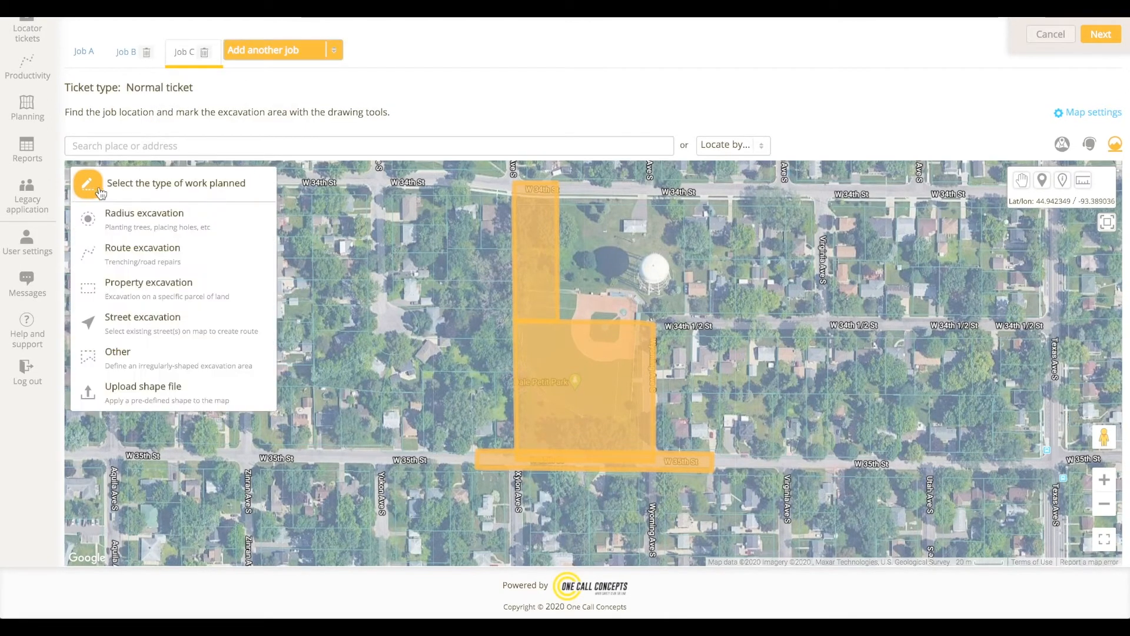
pyautogui.click(144, 218)
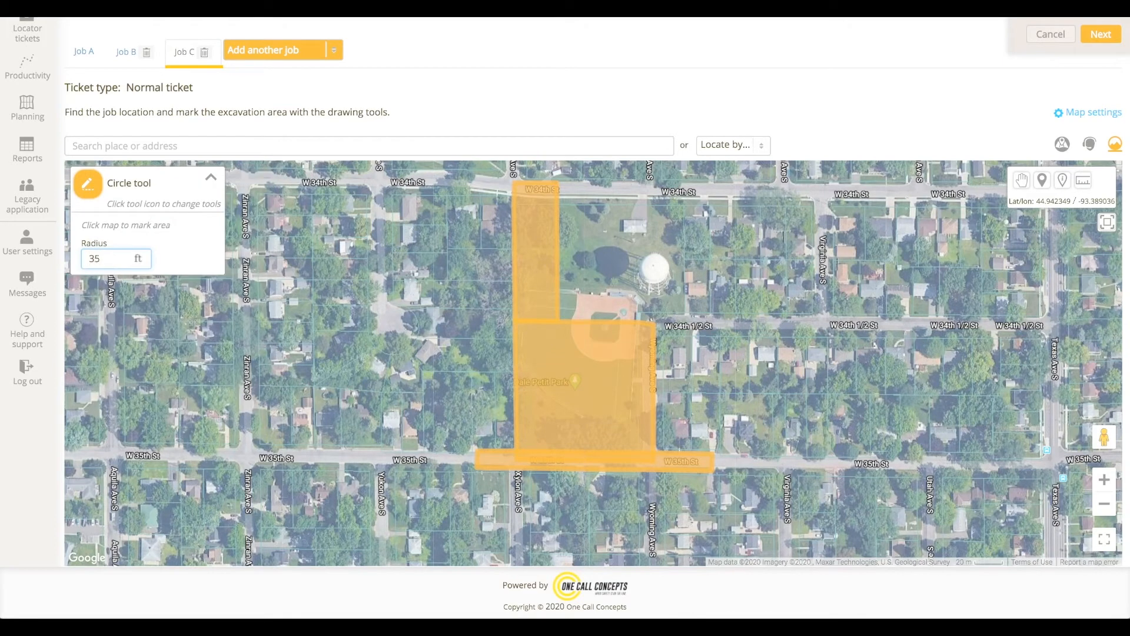
pyautogui.moveTo(657, 465)
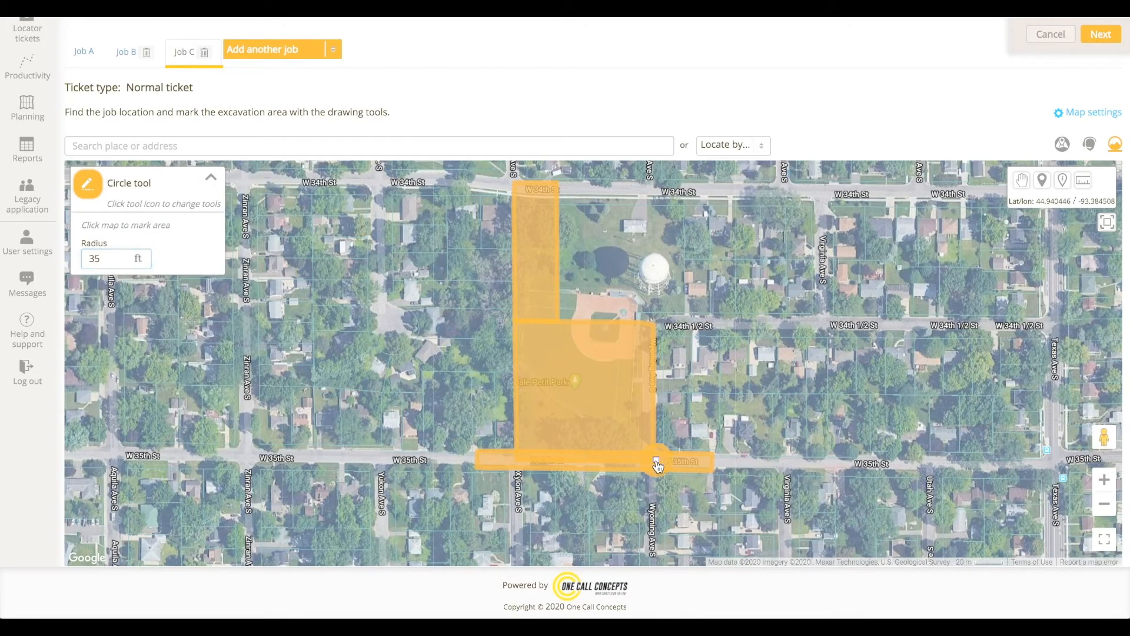
pyautogui.click(1101, 34)
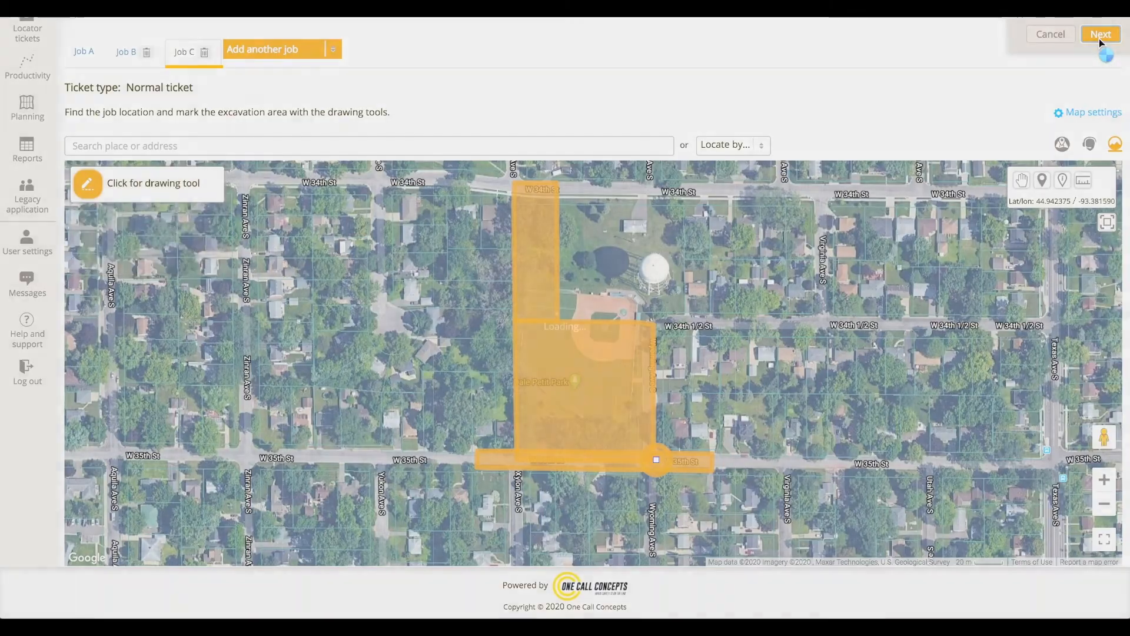
pyautogui.click(1101, 34)
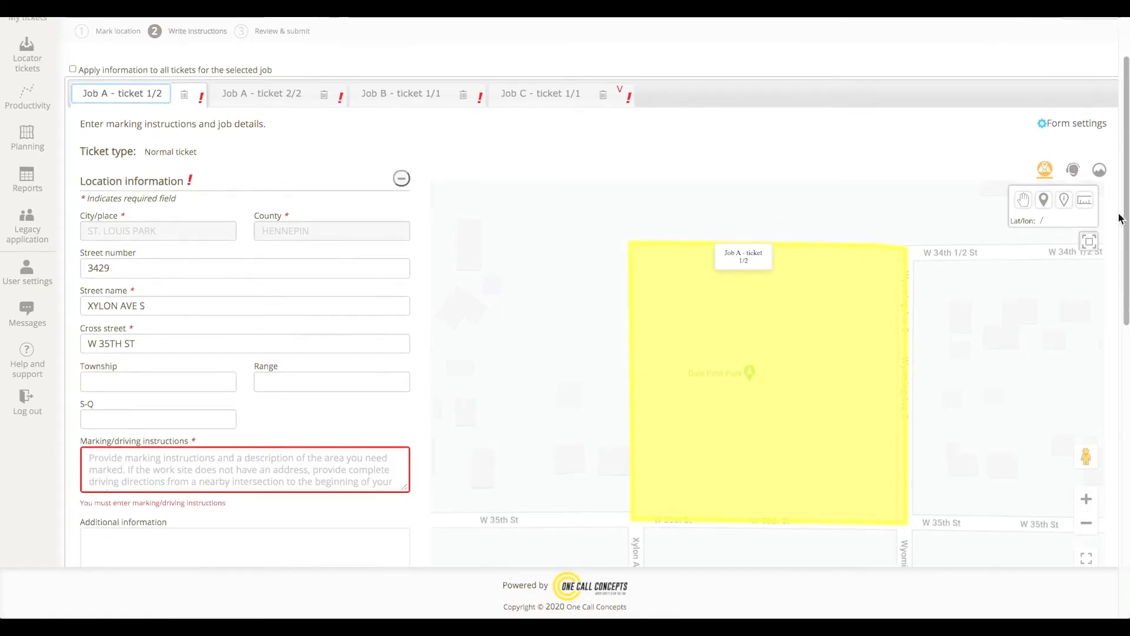
# Step: Switch to satellite view and review Job A 2/2, Job B 1/1 and Job C 1/1
pyautogui.click(1101, 167)
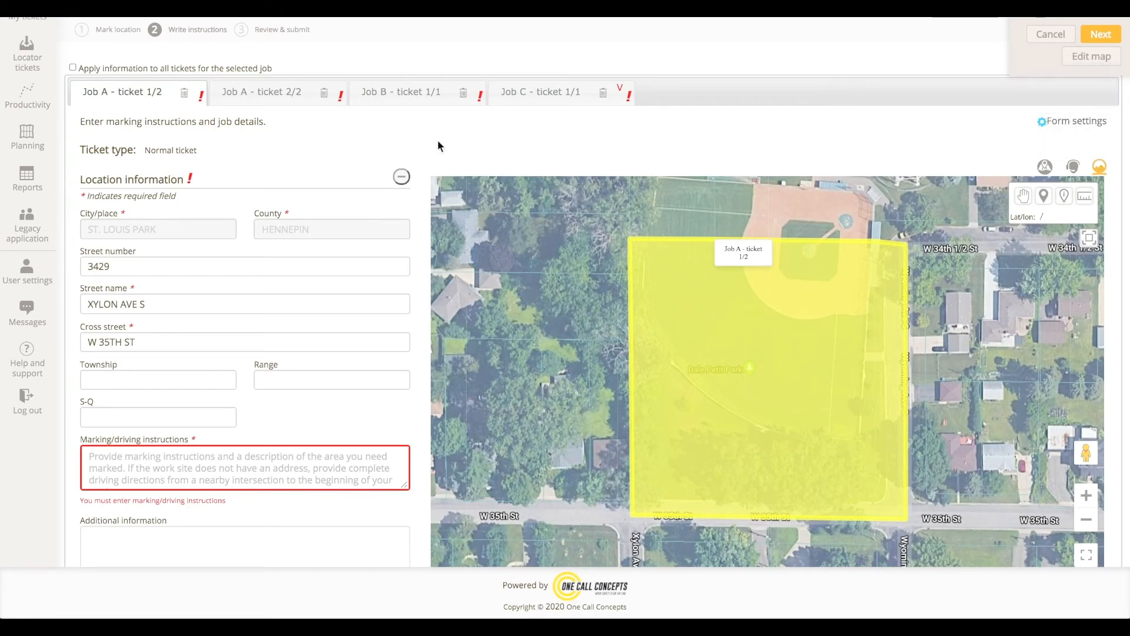
pyautogui.click(261, 92)
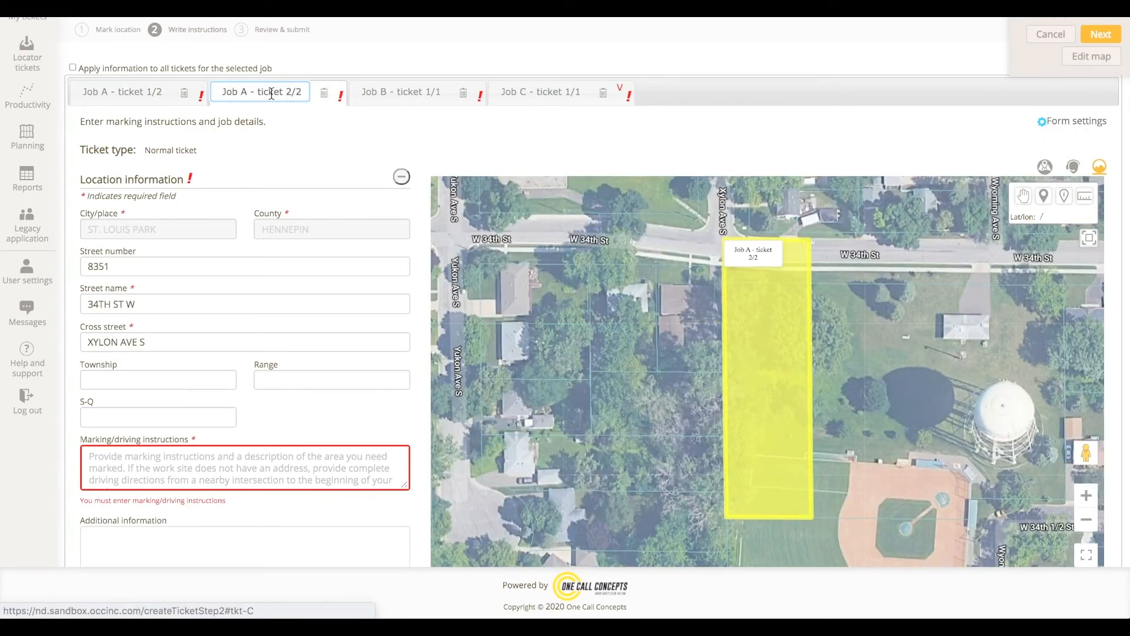
pyautogui.click(401, 92)
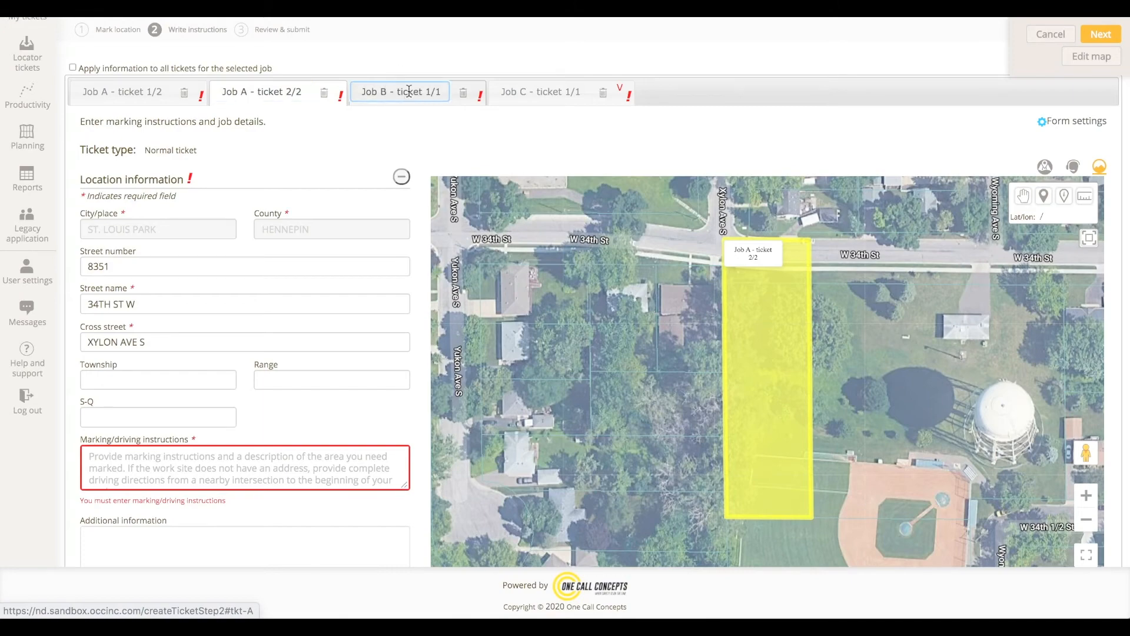
pyautogui.click(399, 92)
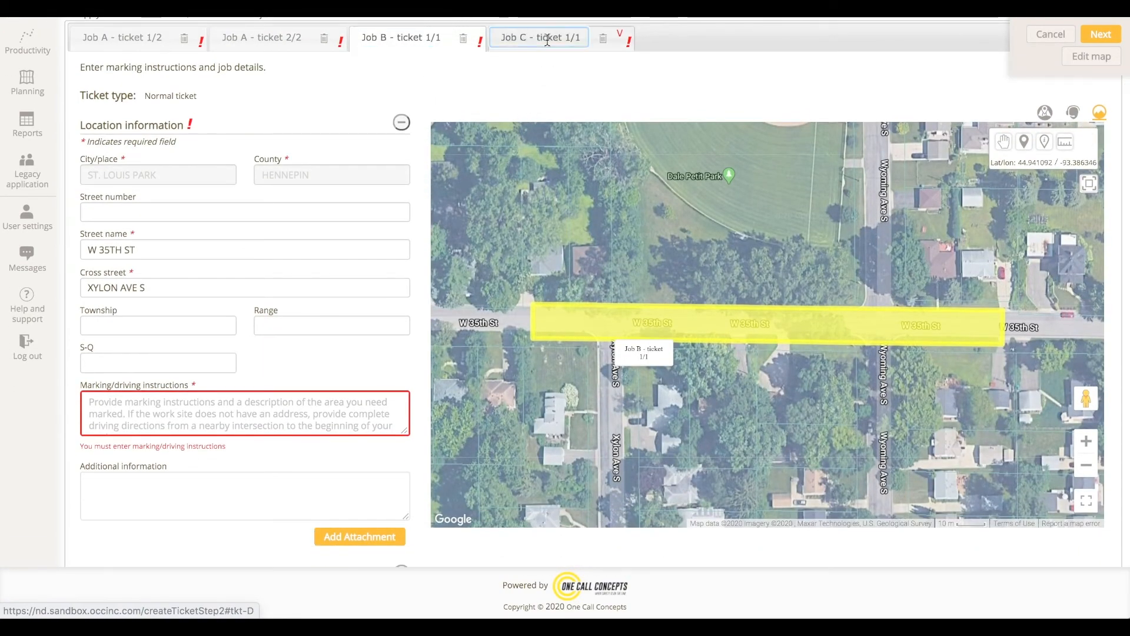
pyautogui.click(539, 37)
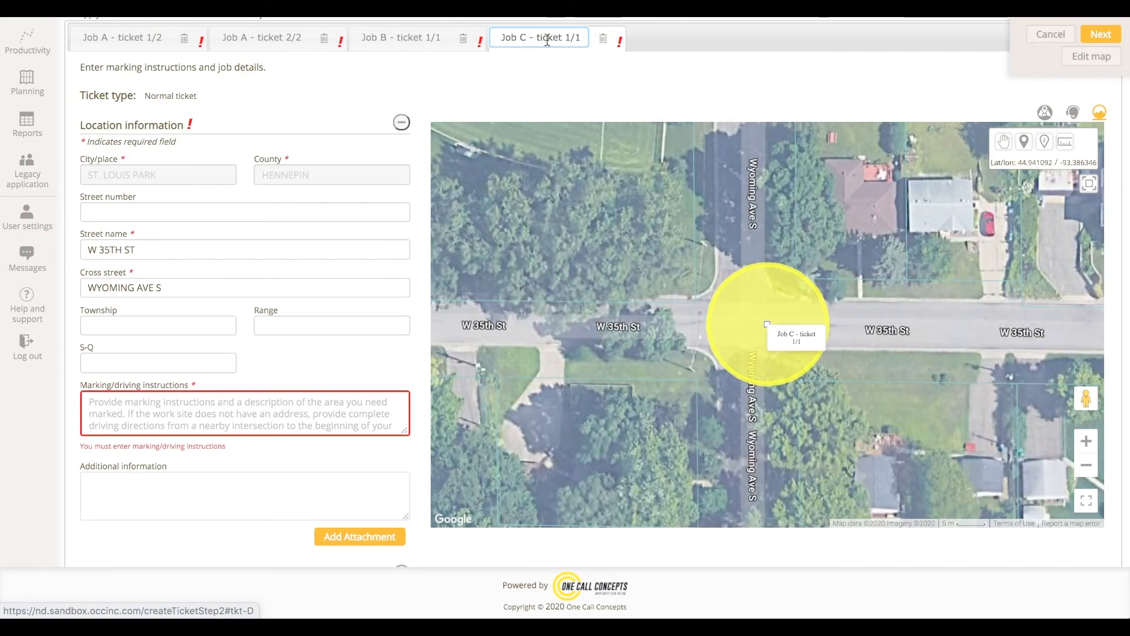